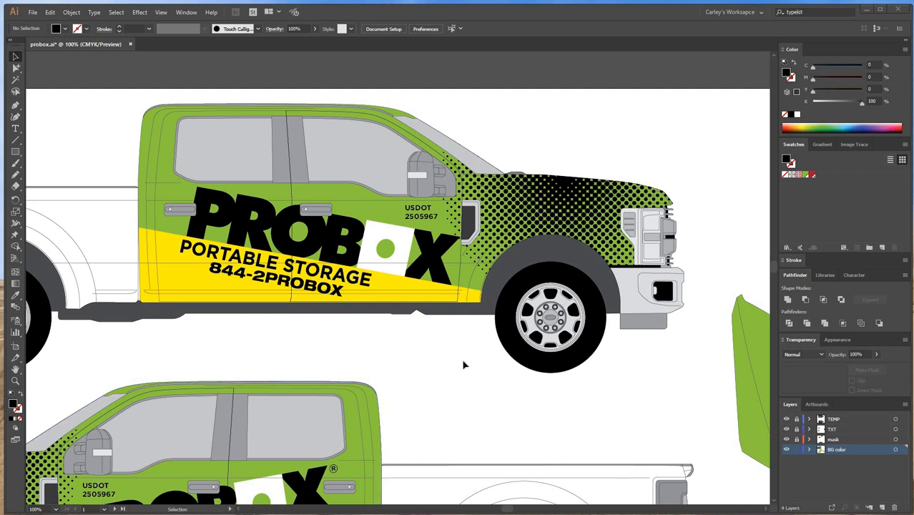
pyautogui.moveTo(531, 449)
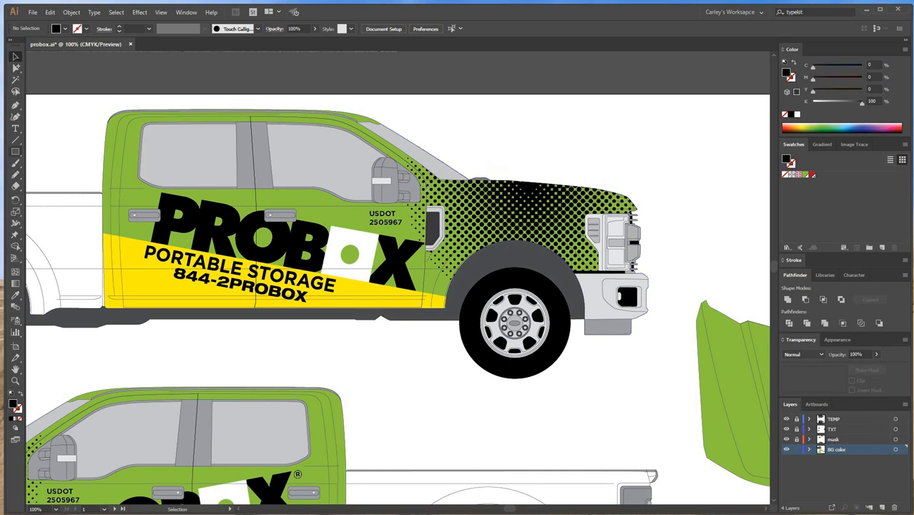
# Step: Pan to the truck's rear, select the hood template, and hide the truck layer
pyautogui.moveTo(412, 169); pyautogui.dragTo(647, 209)
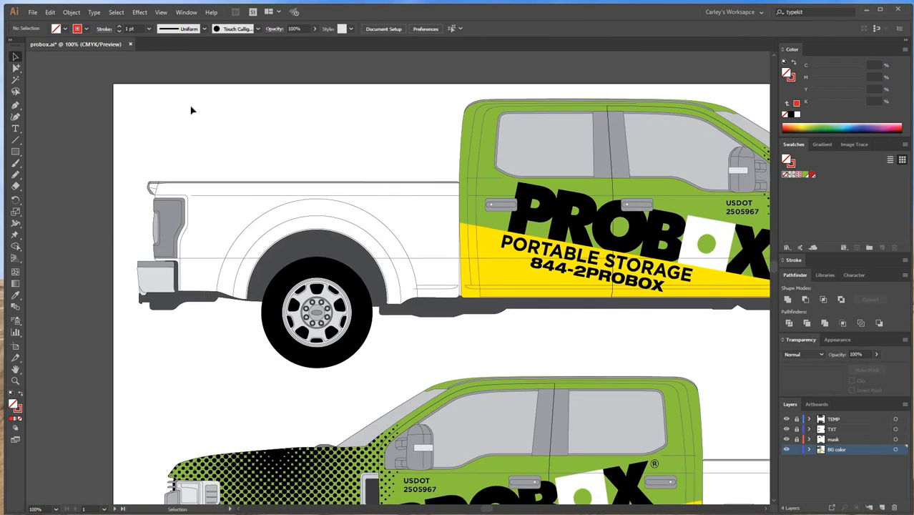
pyautogui.moveTo(229, 406)
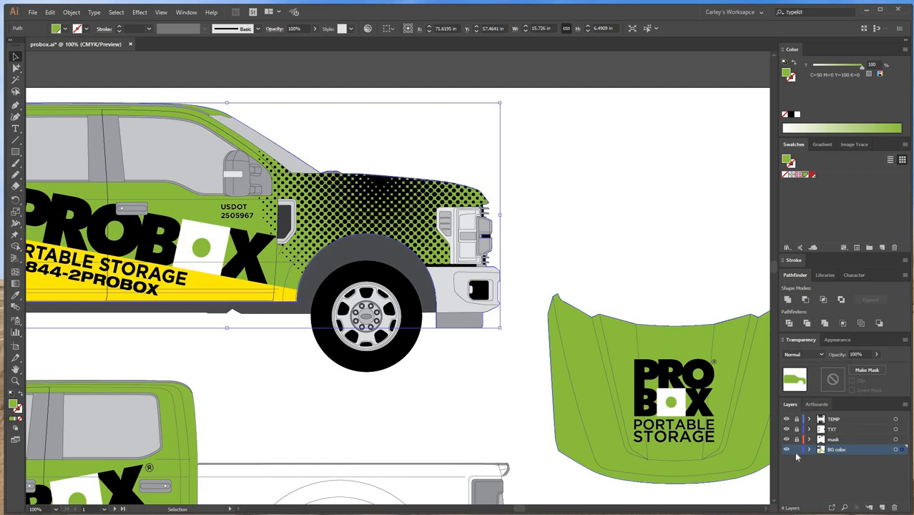
pyautogui.click(486, 386)
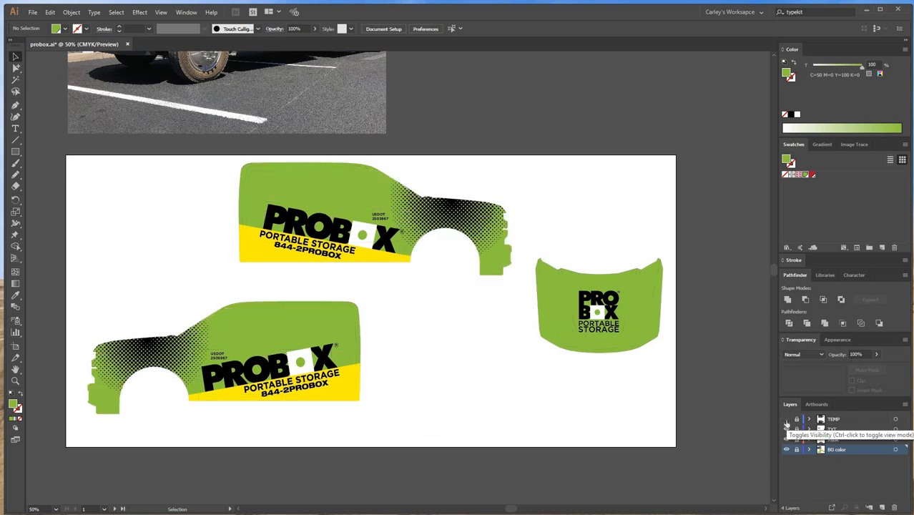
# Step: Show the truck layer, hide the halftone mask layer, and create a new layer for the hood
pyautogui.click(787, 429)
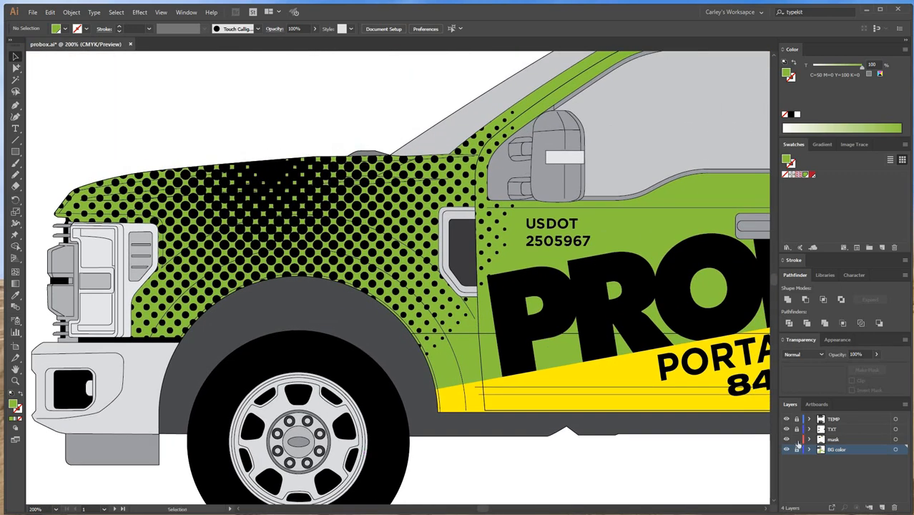
pyautogui.click(832, 438)
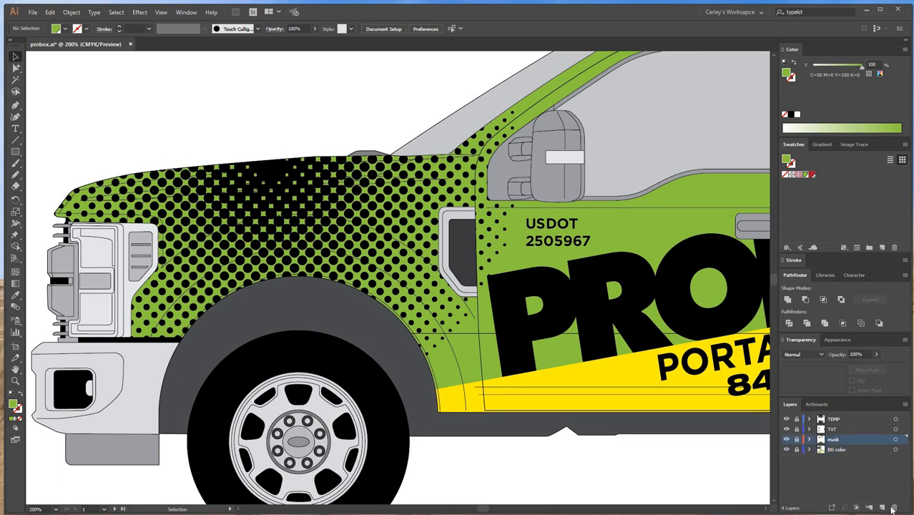
pyautogui.click(869, 506)
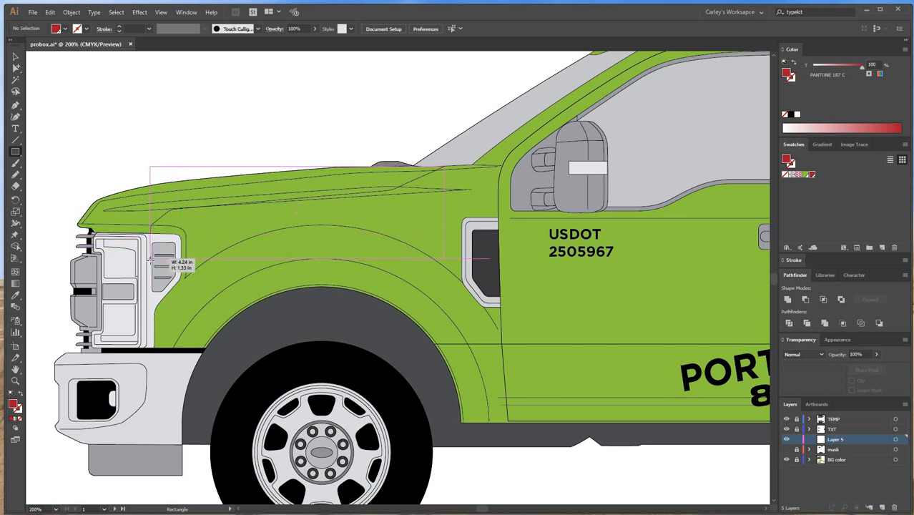
# Step: Draw a red rectangle over the hood and drag the side panel artwork onto the pasteboard
pyautogui.moveTo(150, 166); pyautogui.dragTo(442, 258)
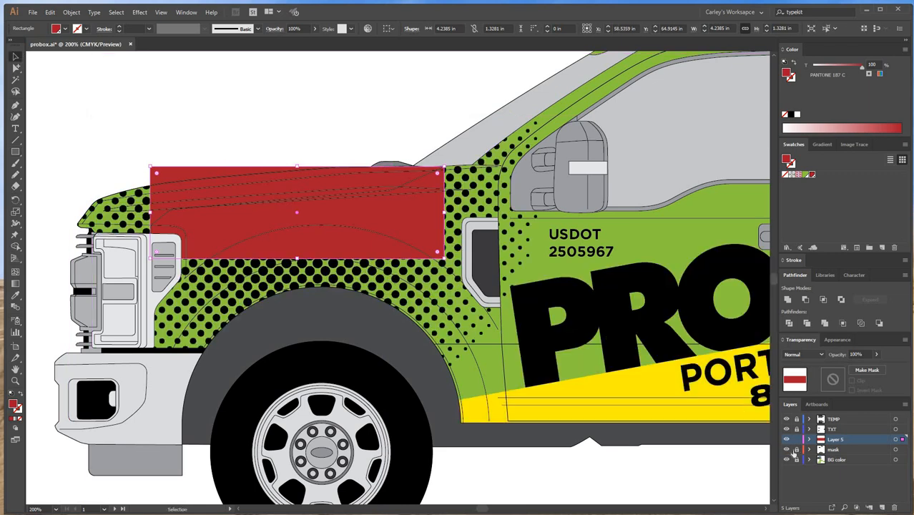
pyautogui.moveTo(324, 409)
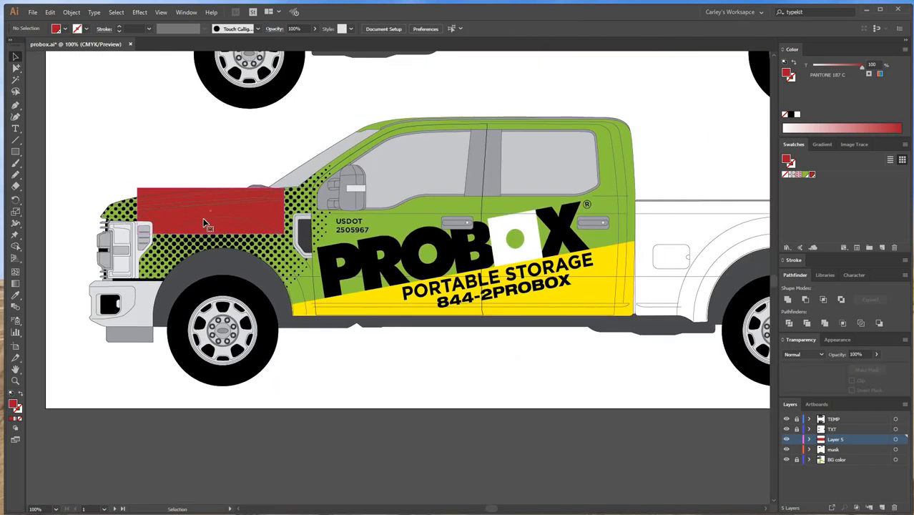
pyautogui.click(212, 212)
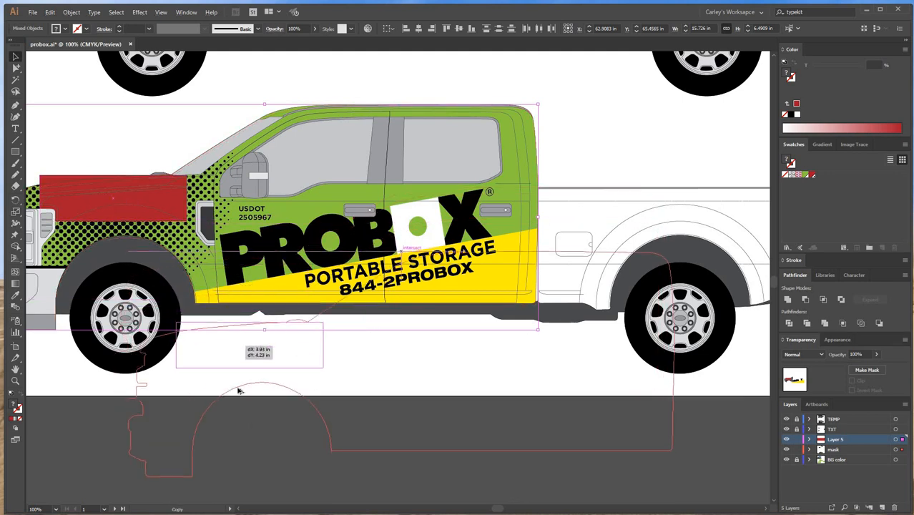
pyautogui.moveTo(240, 390); pyautogui.dragTo(312, 398)
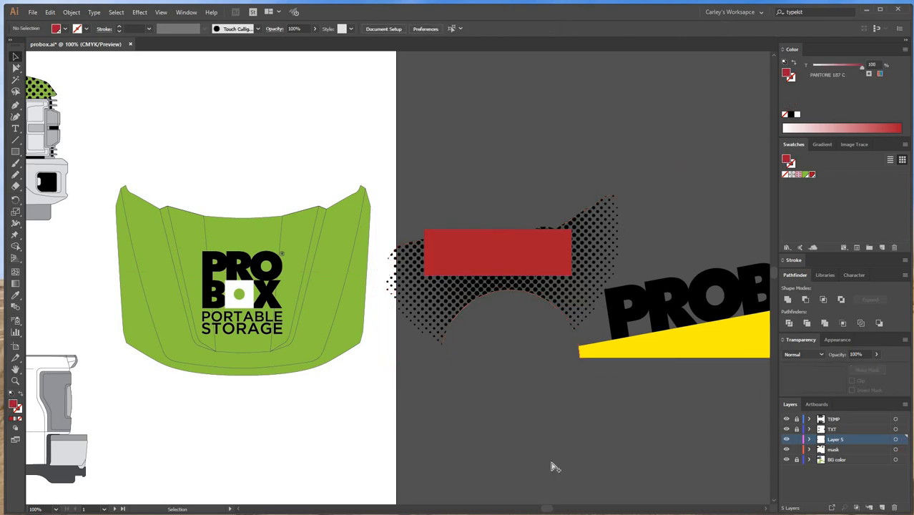
# Step: Release the clipping mask on the side artwork so the halftone circle and red bar are free
pyautogui.press('ctrl+-')
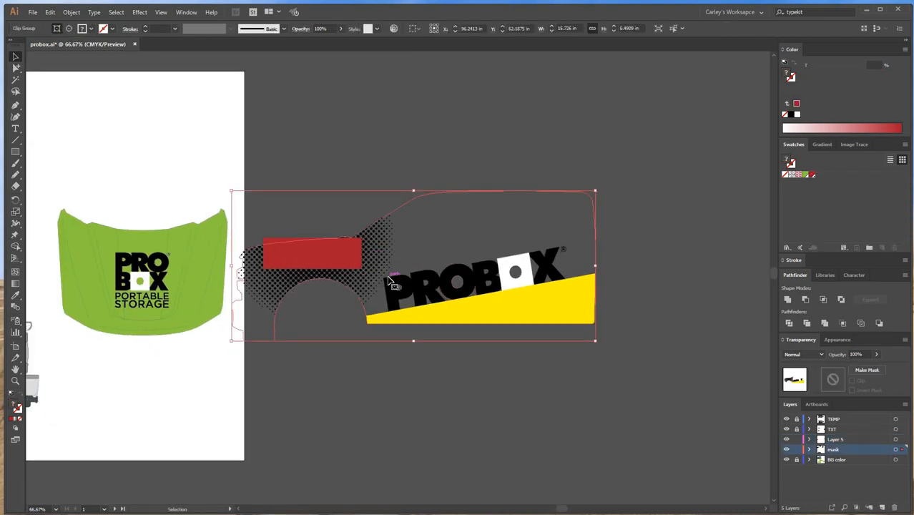
pyautogui.rightClick(394, 283)
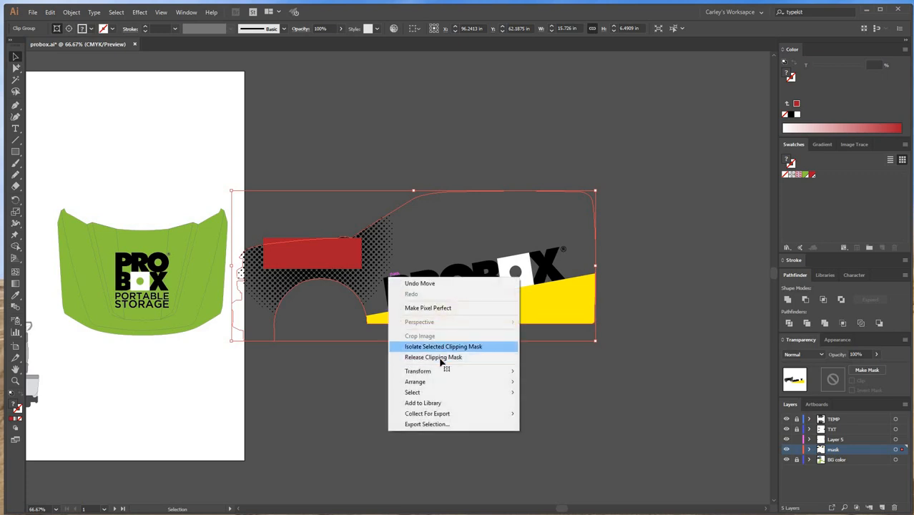
pyautogui.click(432, 357)
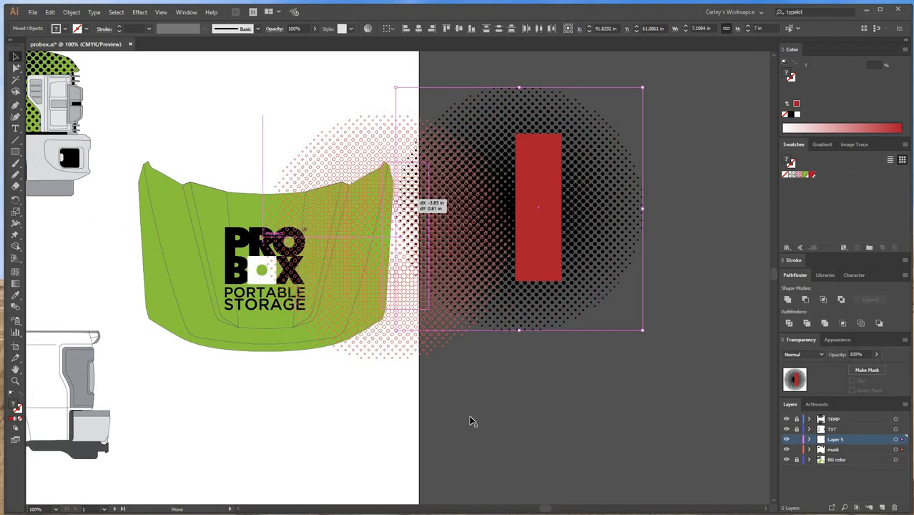
# Step: Move the halftone circle onto the hood's left side and lower its opacity
pyautogui.moveTo(537, 208); pyautogui.dragTo(406, 235)
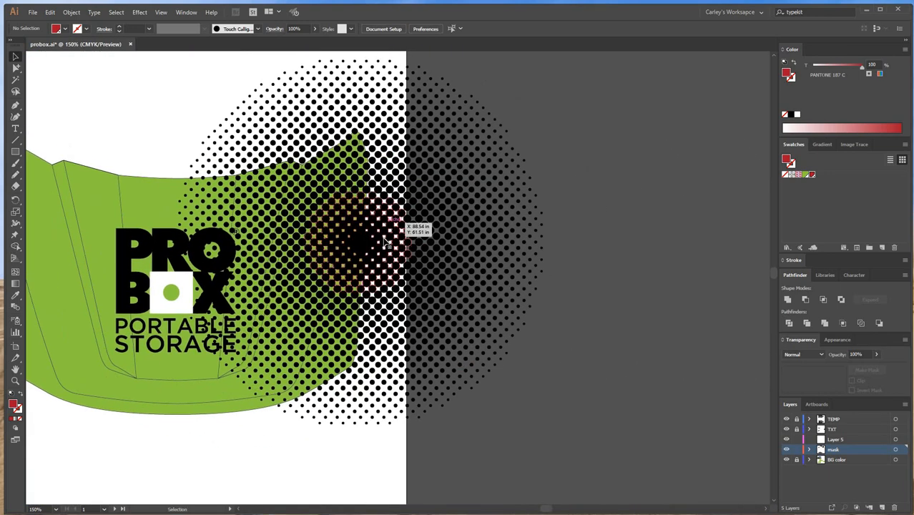
pyautogui.click(358, 240)
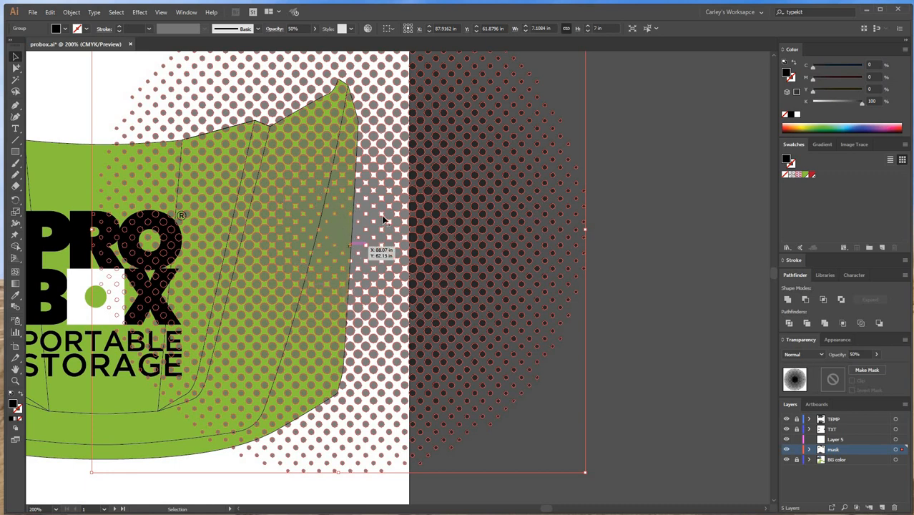
pyautogui.moveTo(170, 276)
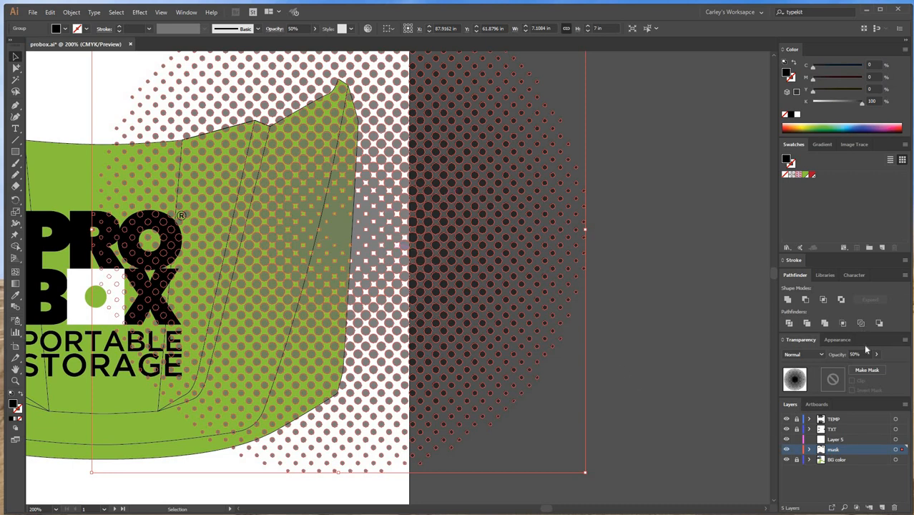
pyautogui.moveTo(606, 386)
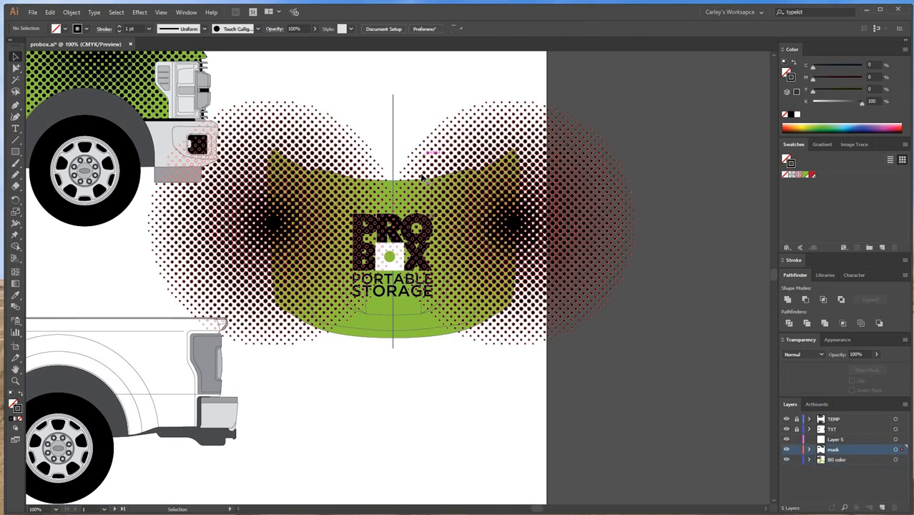
# Step: After reflecting the halftone, select the green hood shape in the bb-color layer
pyautogui.click(392, 222)
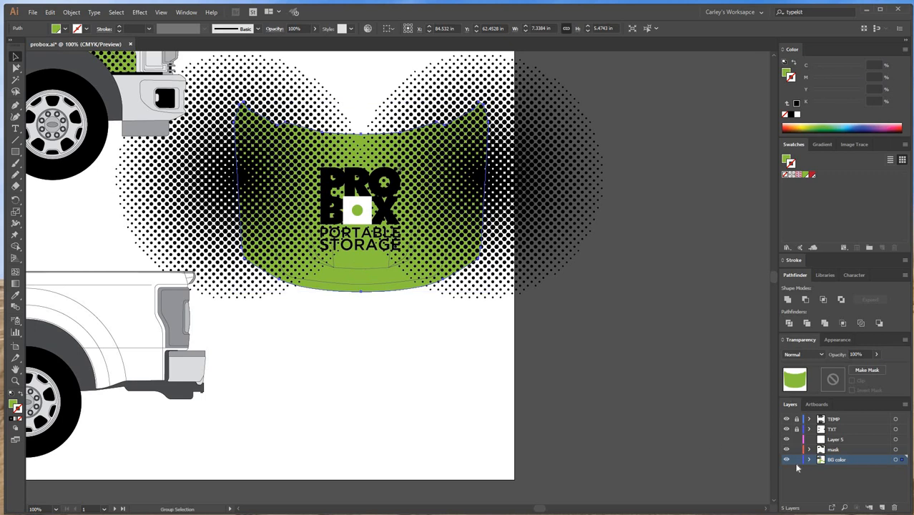
pyautogui.click(832, 449)
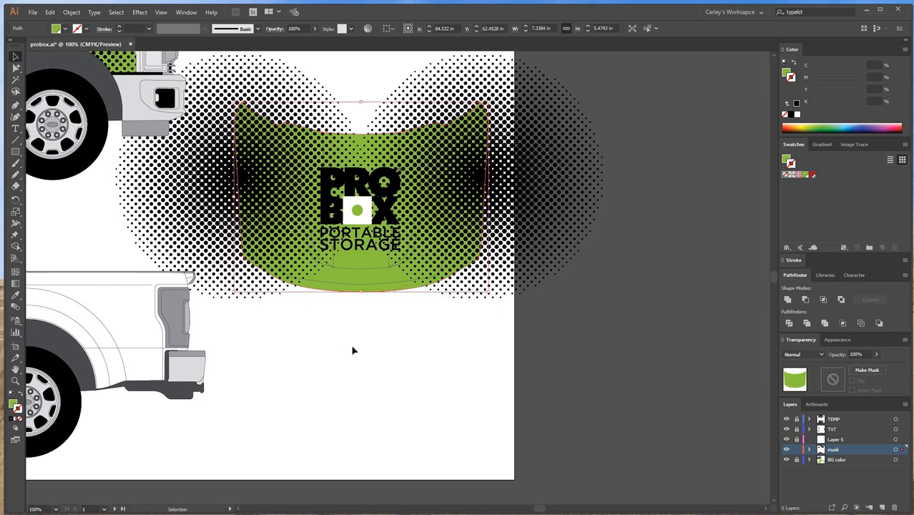
# Step: Bring the green hood to front, then make it a clipping mask for the dot pattern
pyautogui.rightClick(351, 350)
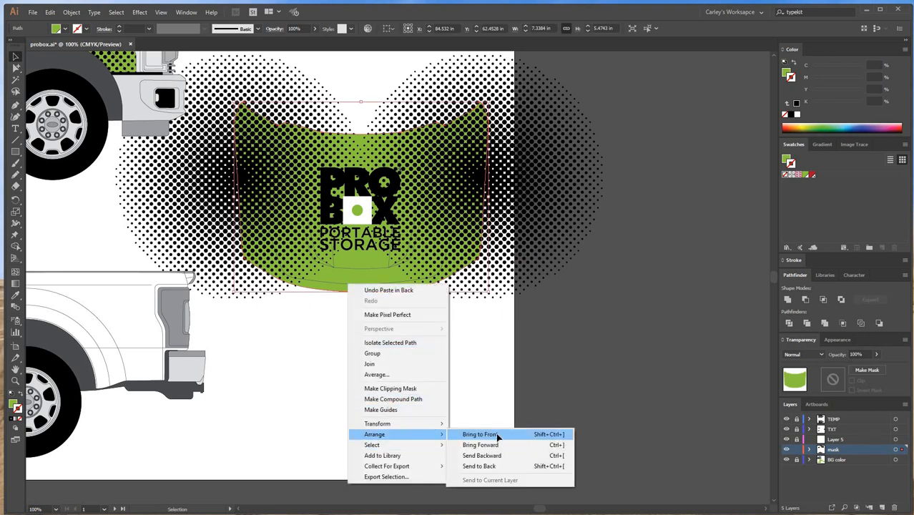
pyautogui.click(479, 434)
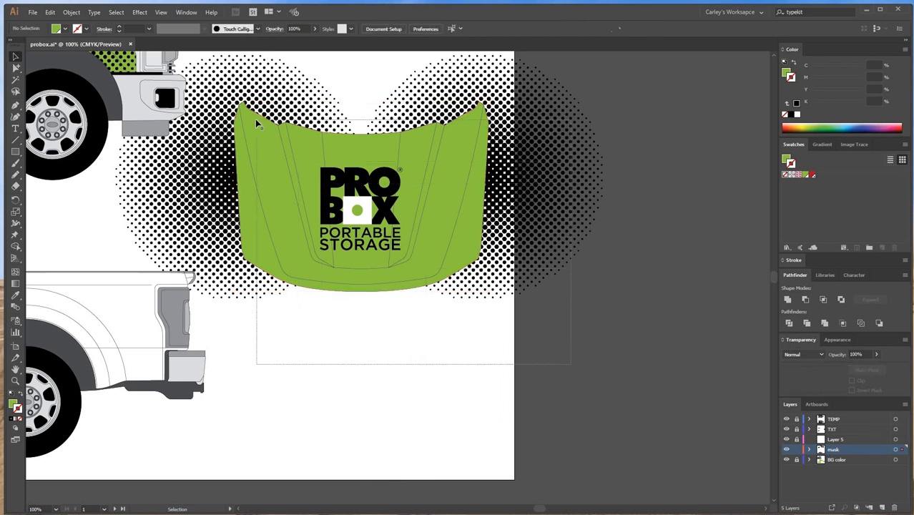
pyautogui.rightClick(255, 122)
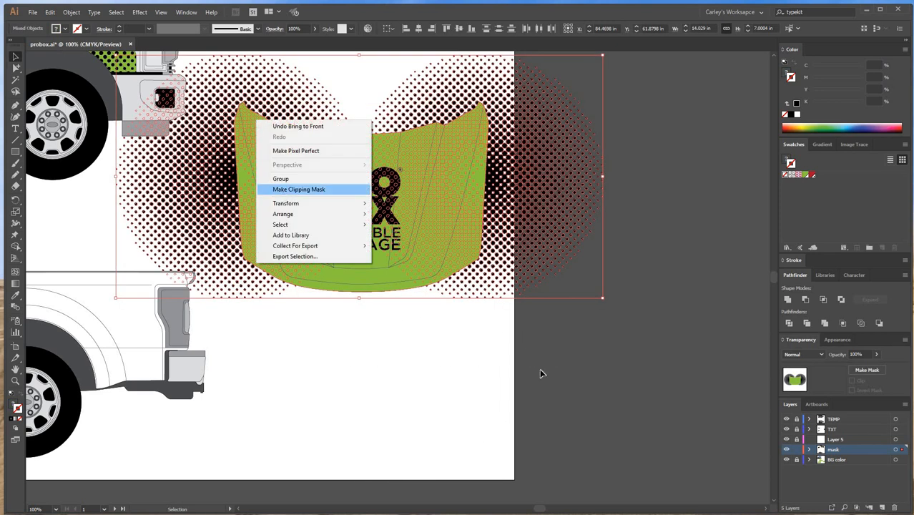
pyautogui.click(298, 188)
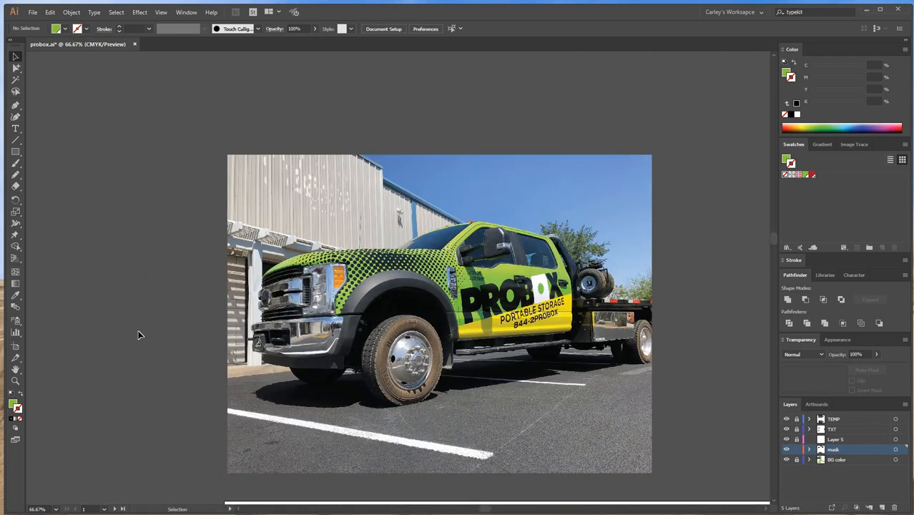
pyautogui.moveTo(461, 98)
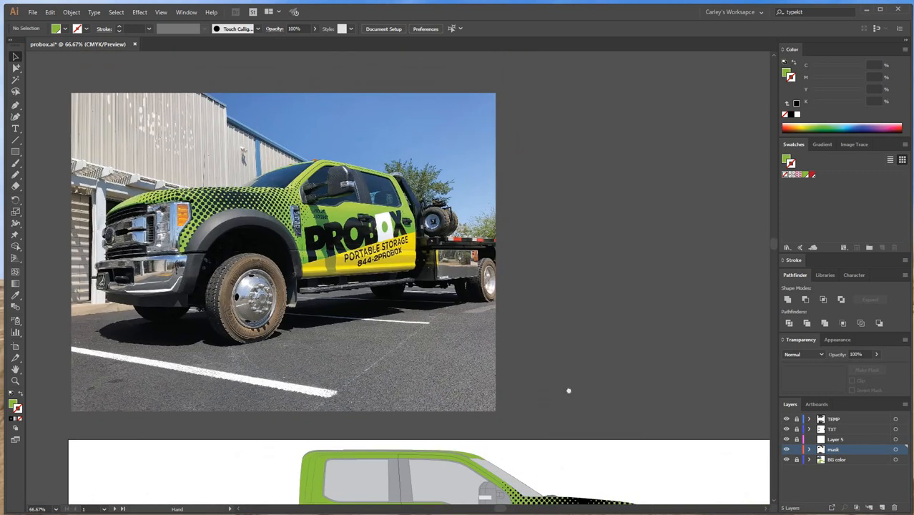
# Step: Scroll the artboard to view the reference photo of the wrapped truck
pyautogui.scroll(-3)
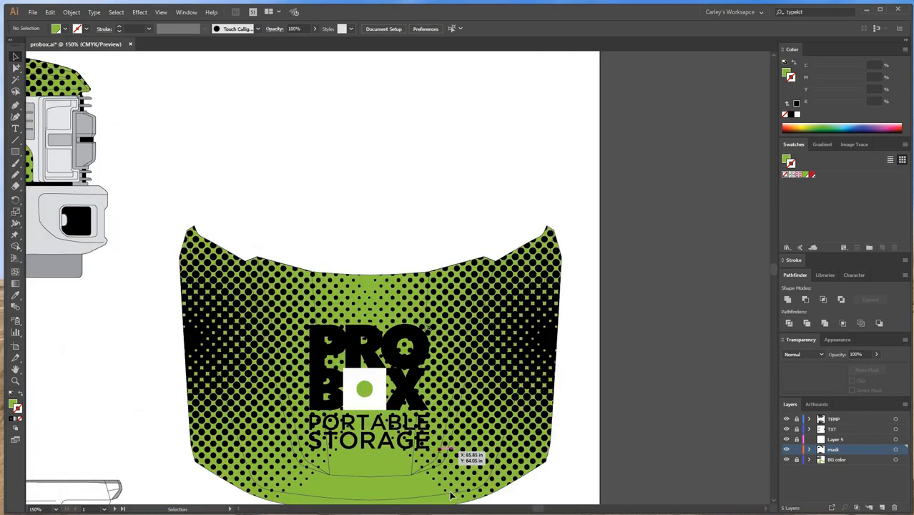
# Step: Draw a rectangle around the halftone hood design and resize it to enclose the hood
pyautogui.press('ctrl+-')
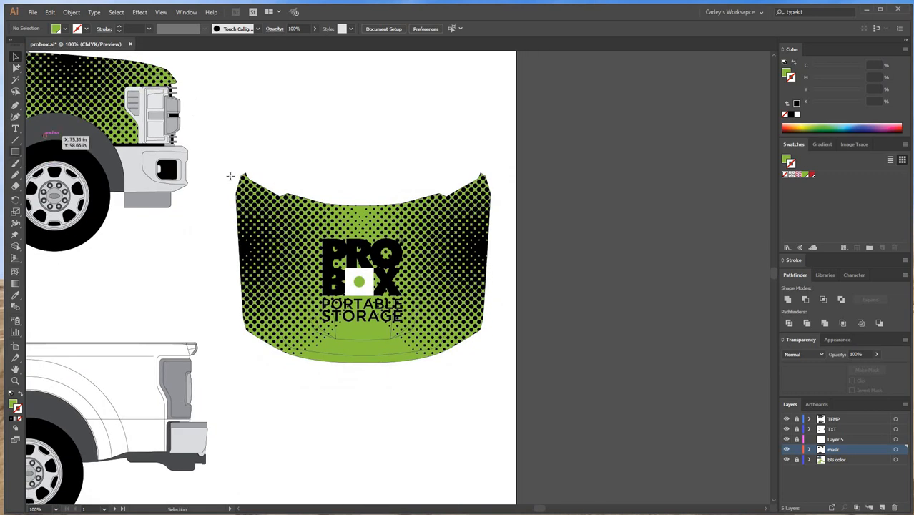
pyautogui.moveTo(234, 174); pyautogui.dragTo(498, 342)
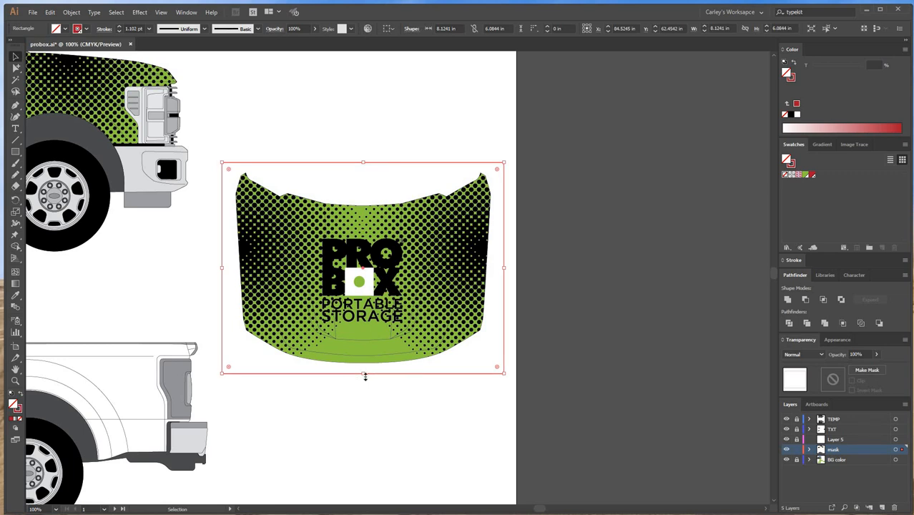
pyautogui.moveTo(366, 378); pyautogui.dragTo(363, 385)
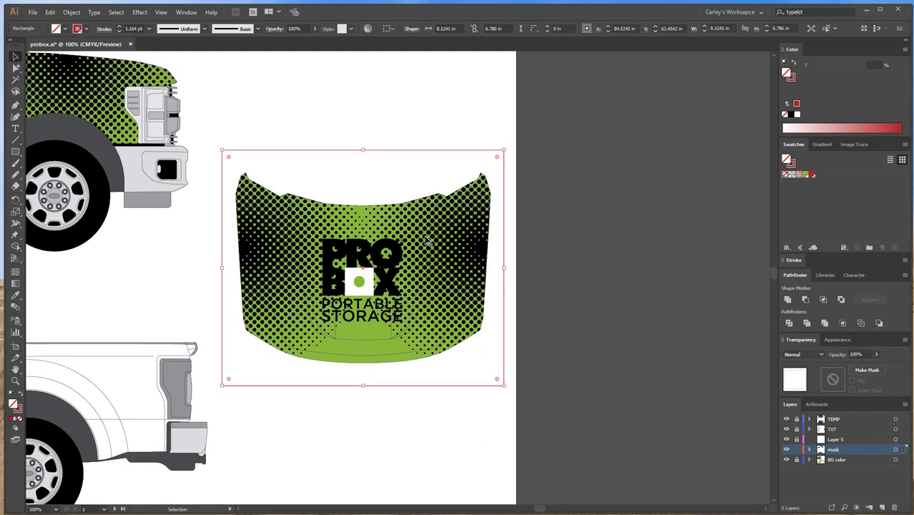
pyautogui.moveTo(436, 393)
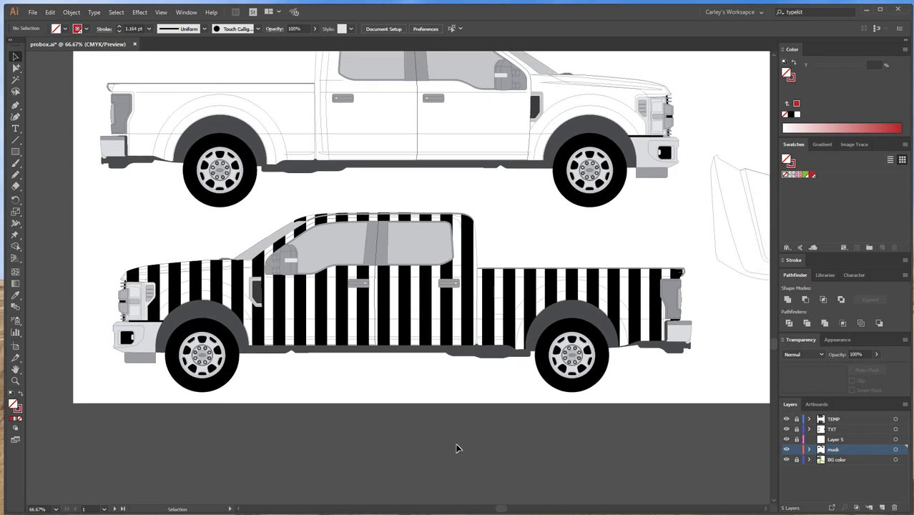
pyautogui.moveTo(435, 469)
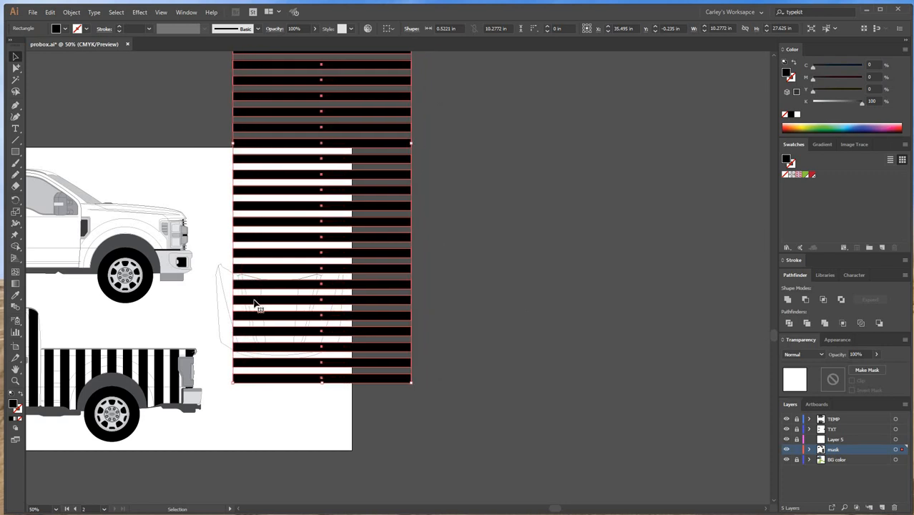
# Step: Move the rotated horizontal stripes onto the hood outline
pyautogui.moveTo(257, 303); pyautogui.dragTo(240, 303)
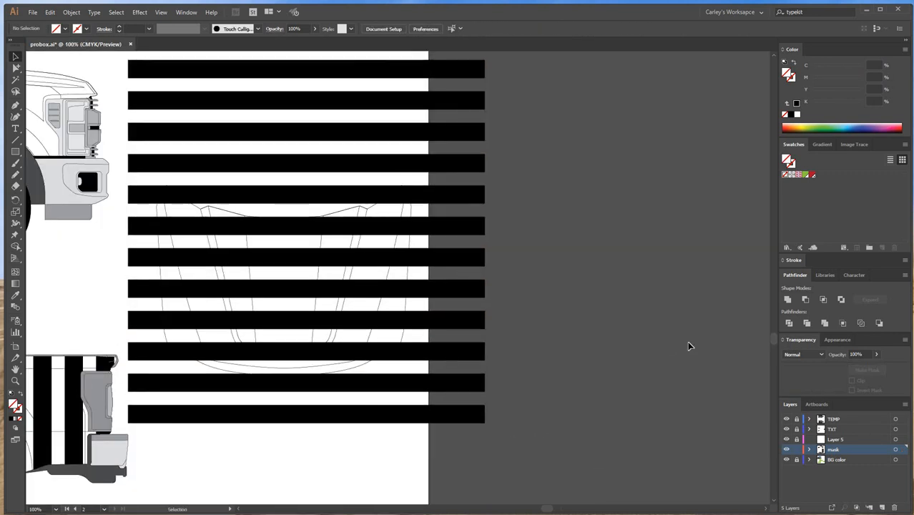
pyautogui.moveTo(340, 184)
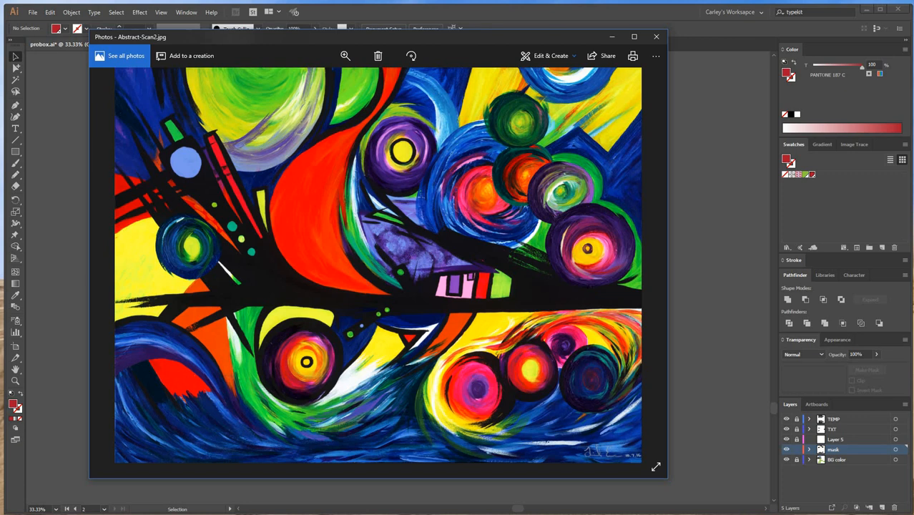
pyautogui.moveTo(655, 37)
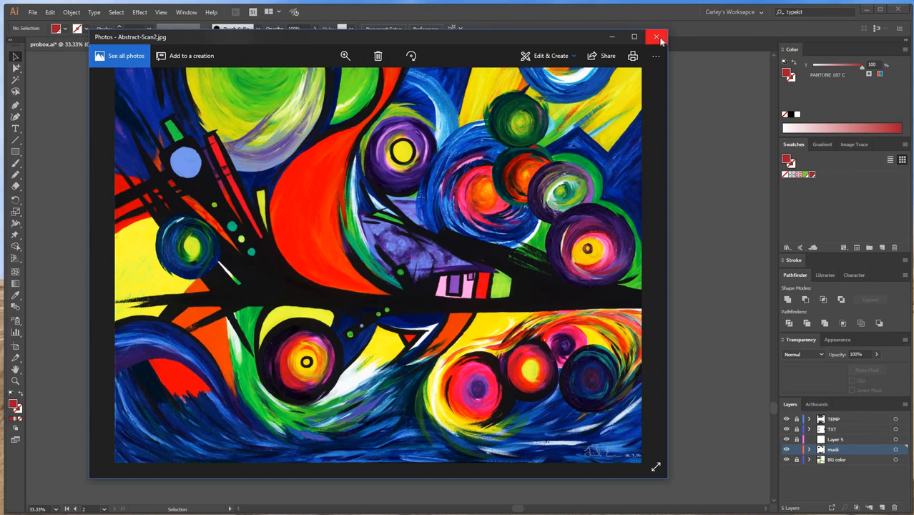
# Step: Close the abstract painting scan so the art-wrapped car photo shows instead
pyautogui.click(655, 38)
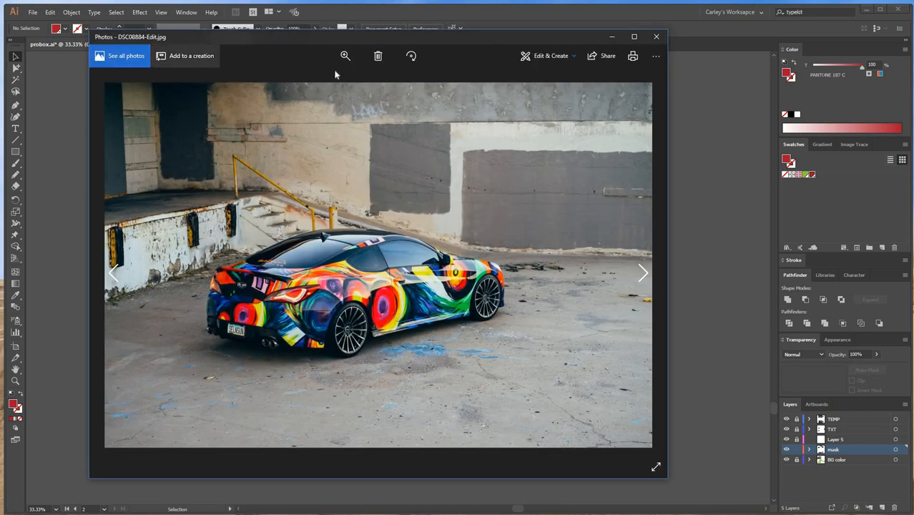
# Step: Zoom in on the wrapped car's rear and side seams, then close the photo
pyautogui.click(344, 56)
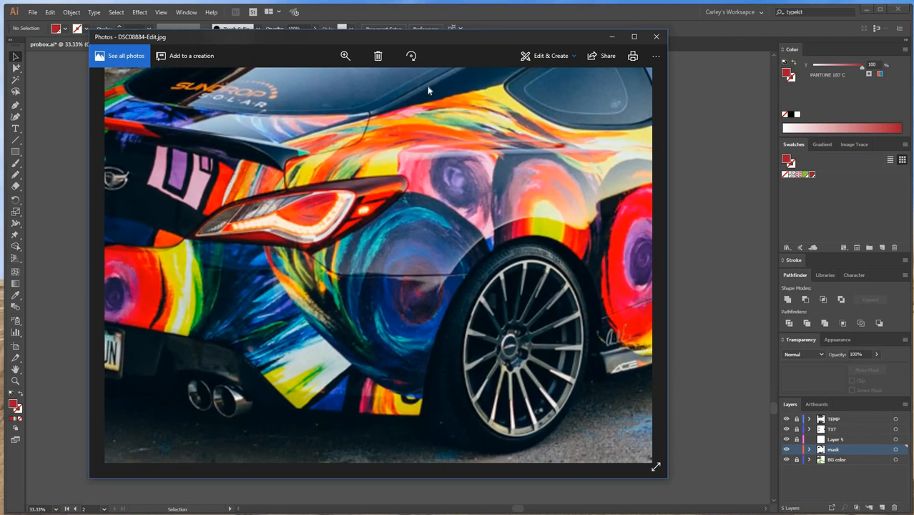
pyautogui.moveTo(269, 341)
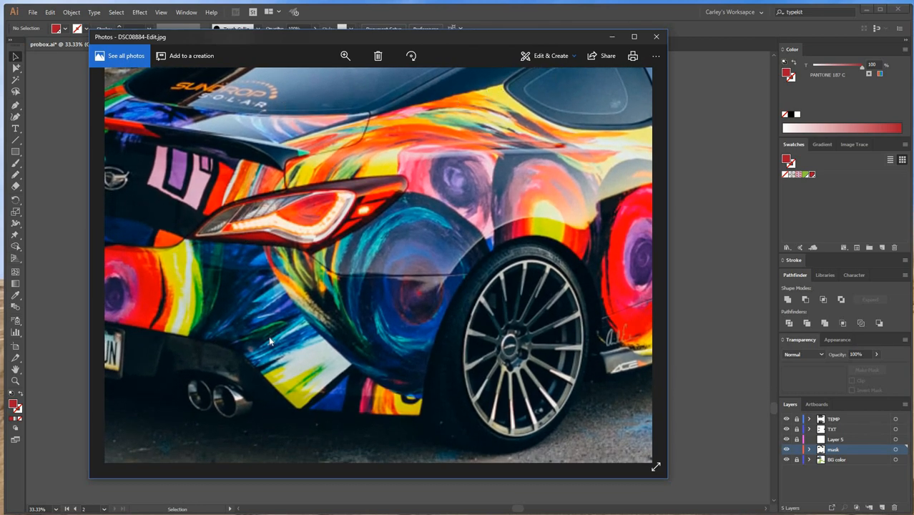
pyautogui.moveTo(379, 118)
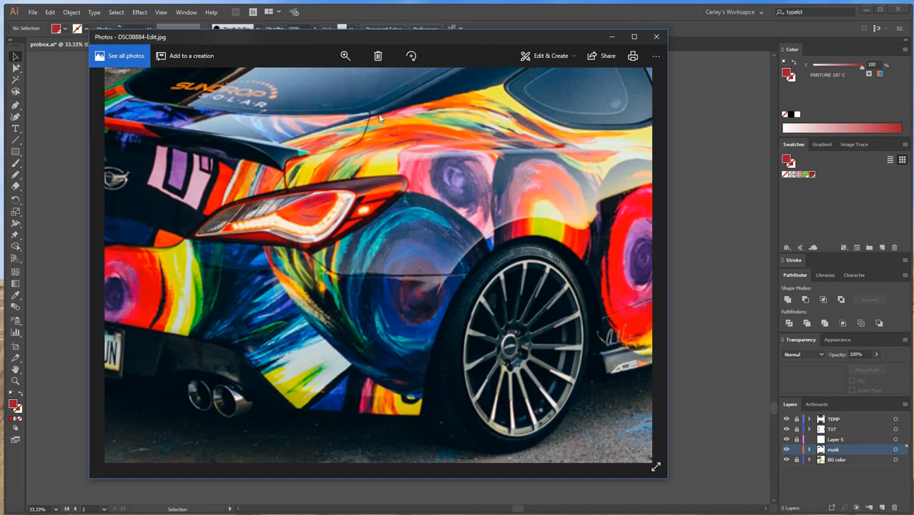
pyautogui.moveTo(366, 117)
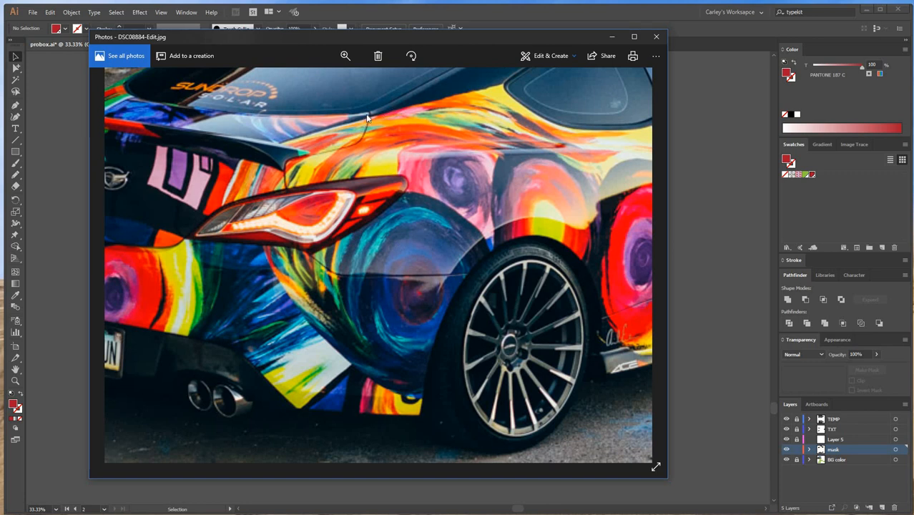
pyautogui.moveTo(280, 147)
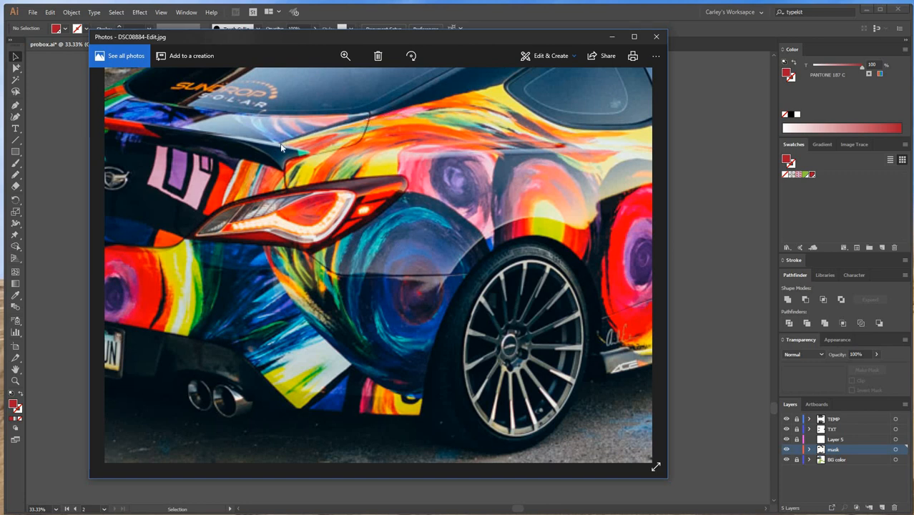
pyautogui.moveTo(492, 91)
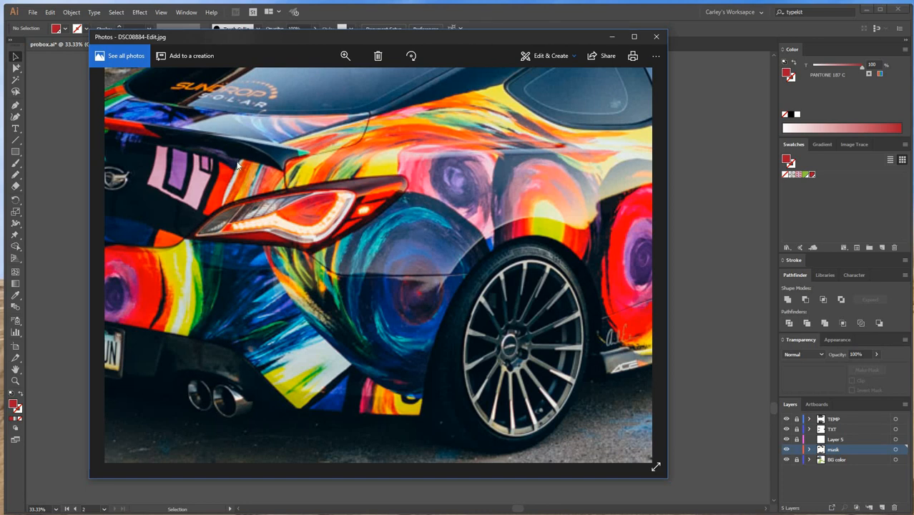
pyautogui.moveTo(241, 156)
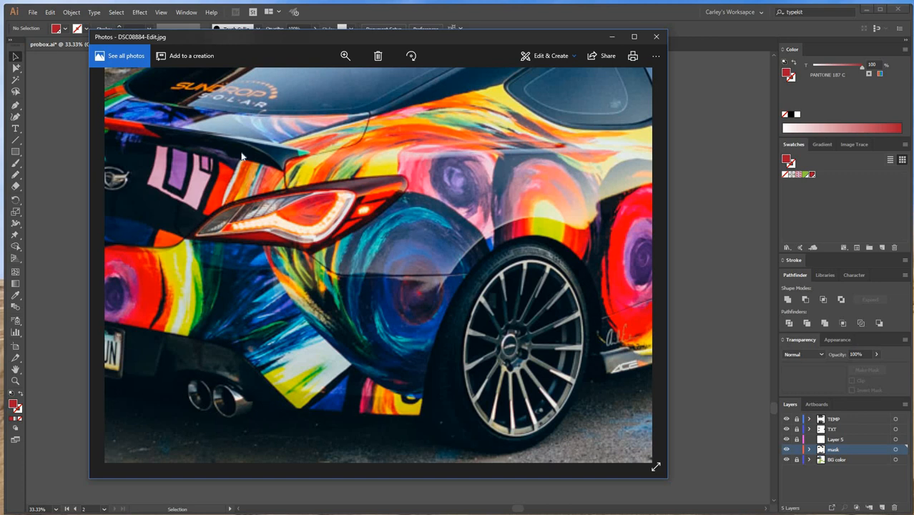
pyautogui.moveTo(232, 220)
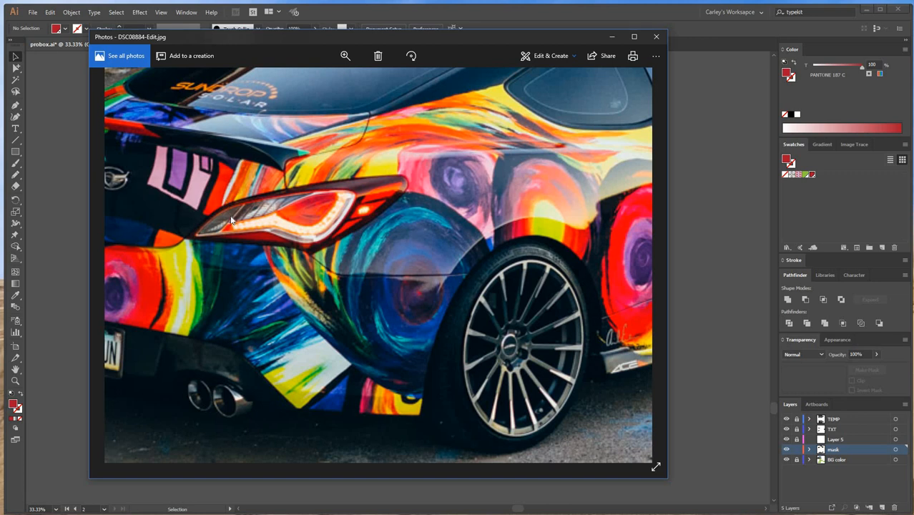
pyautogui.moveTo(260, 244)
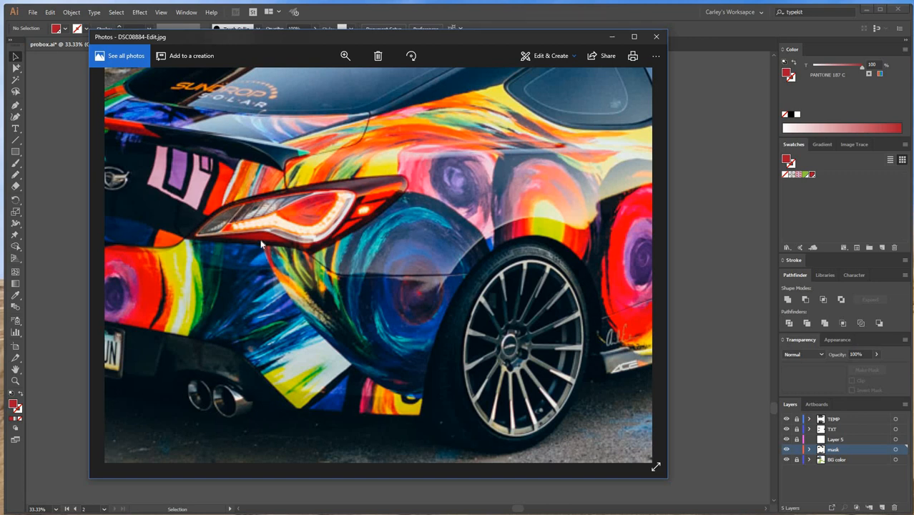
pyautogui.moveTo(417, 395)
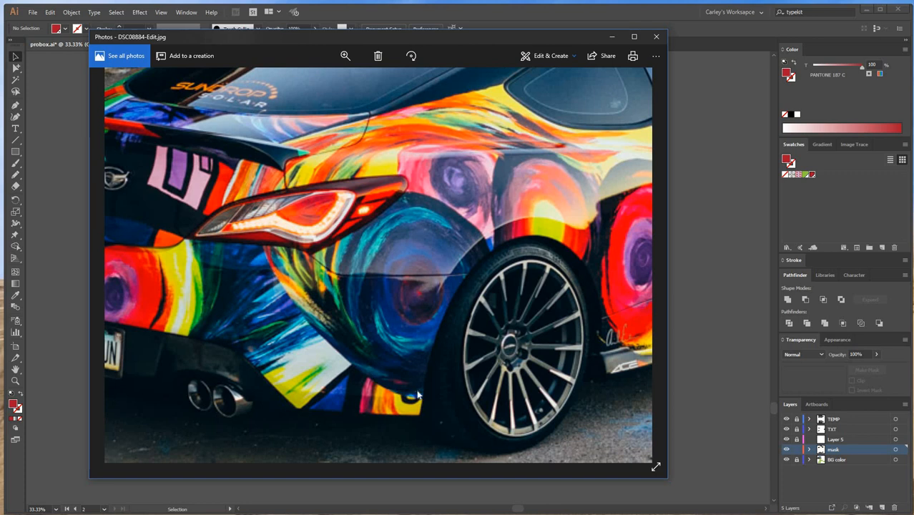
pyautogui.moveTo(300, 327)
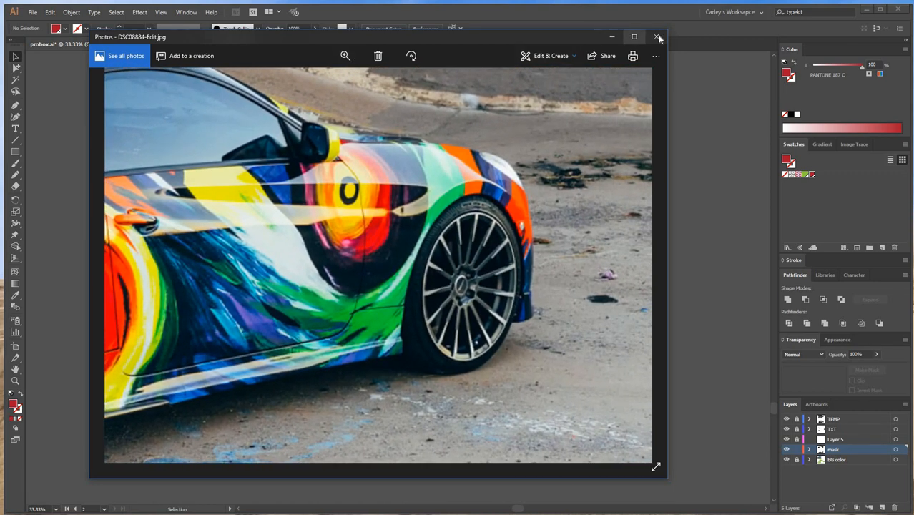
pyautogui.click(657, 37)
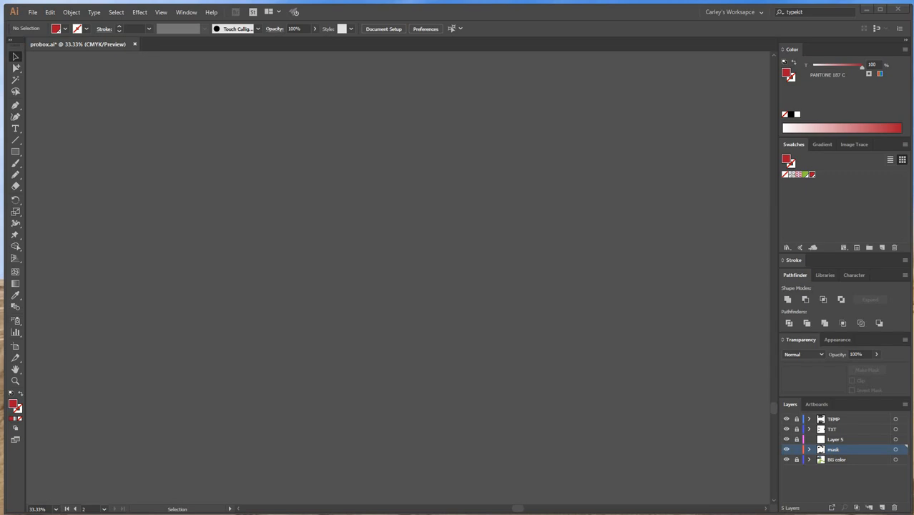
pyautogui.moveTo(341, 463)
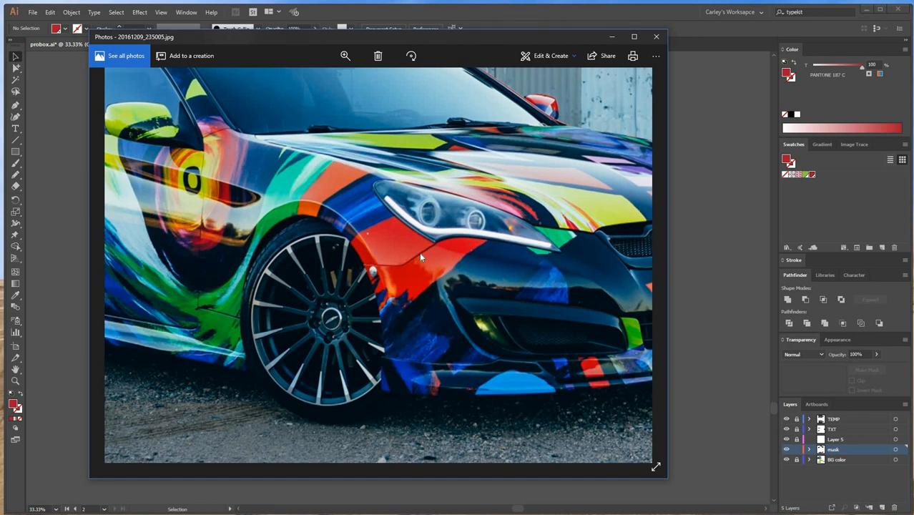
pyautogui.moveTo(700, 217)
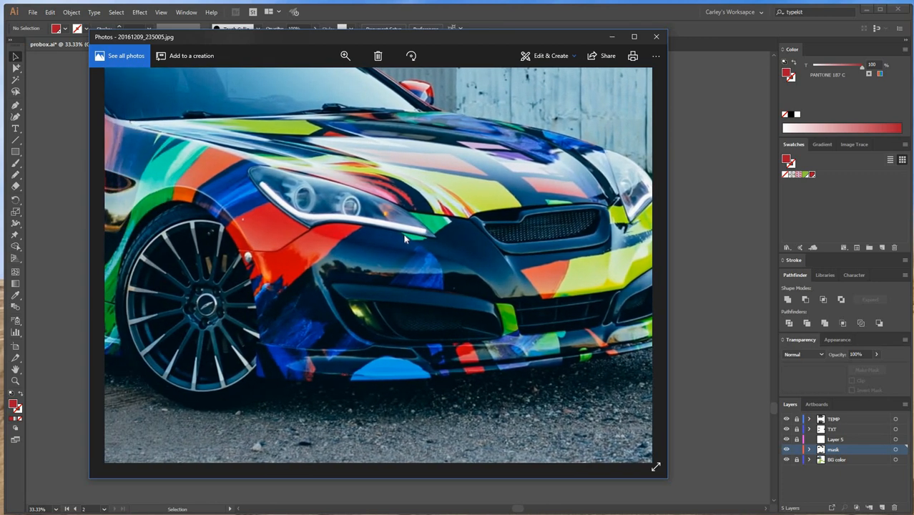
pyautogui.moveTo(454, 392)
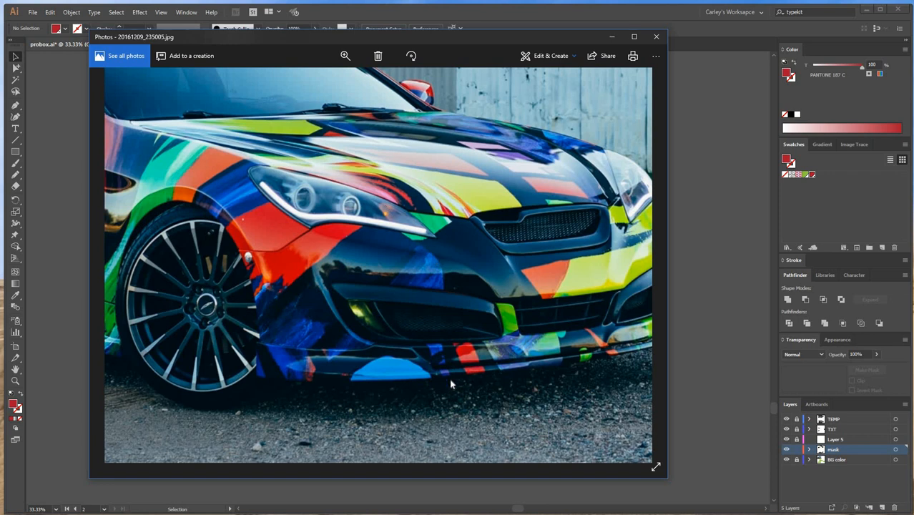
pyautogui.moveTo(249, 343)
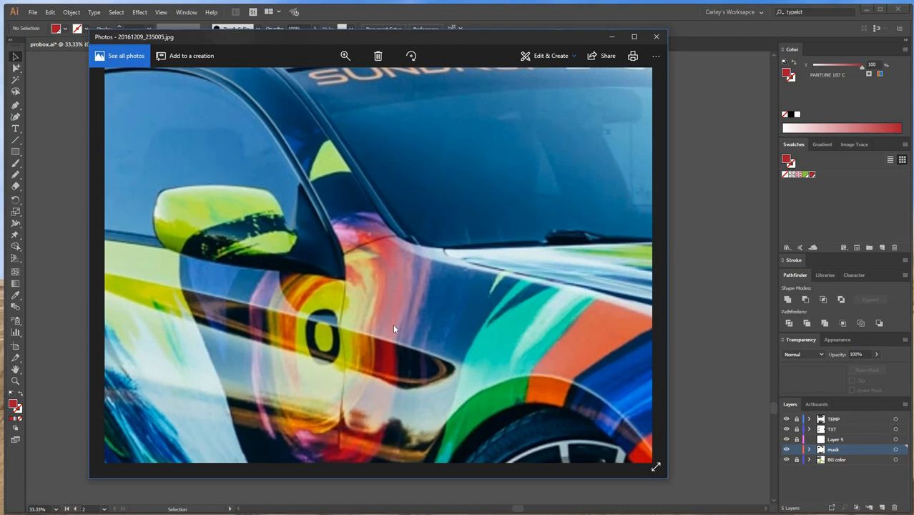
# Step: Zoom in on where the wrap meets the front door and fender
pyautogui.click(344, 56)
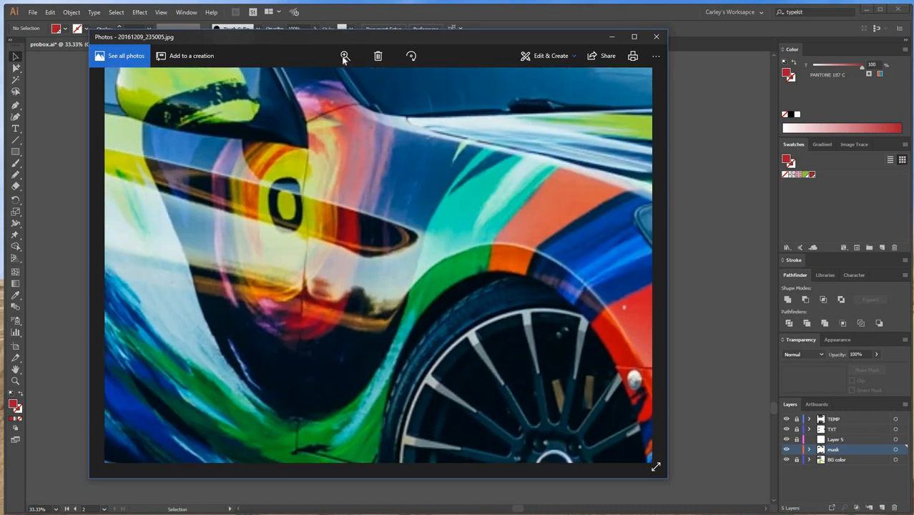
# Step: Zoom out to the whole wrapped car in front of the shed, then close Photos
pyautogui.click(345, 56)
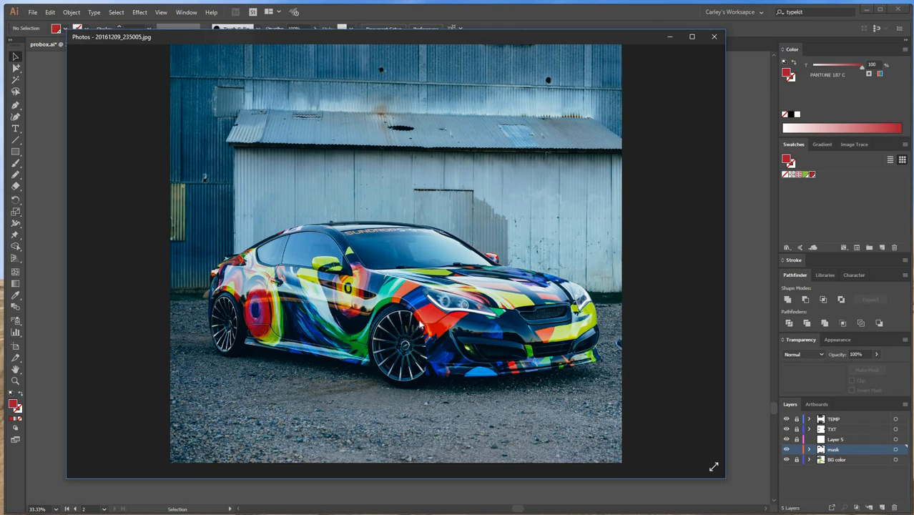
pyautogui.moveTo(606, 338)
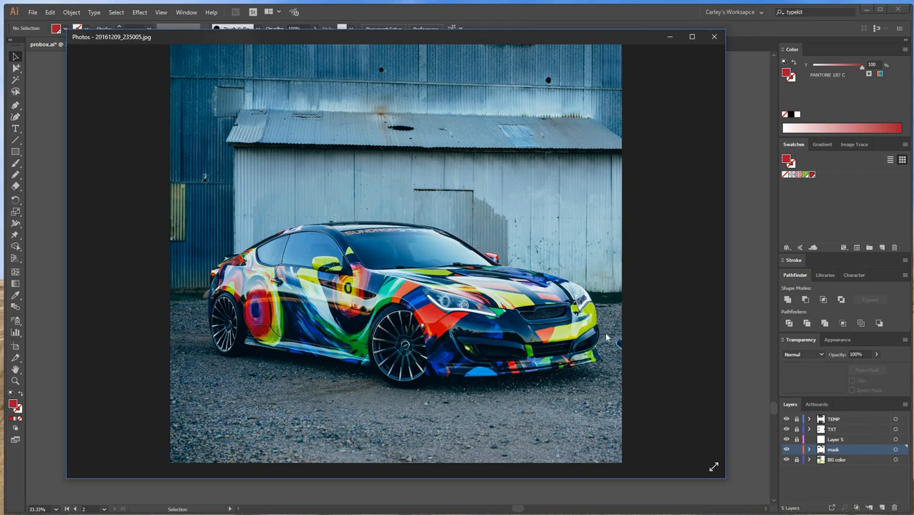
pyautogui.moveTo(412, 338)
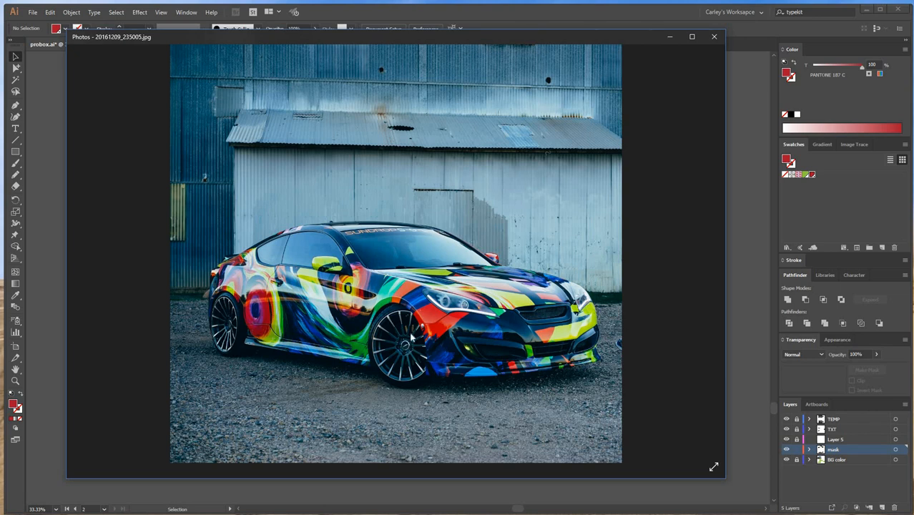
pyautogui.moveTo(535, 335)
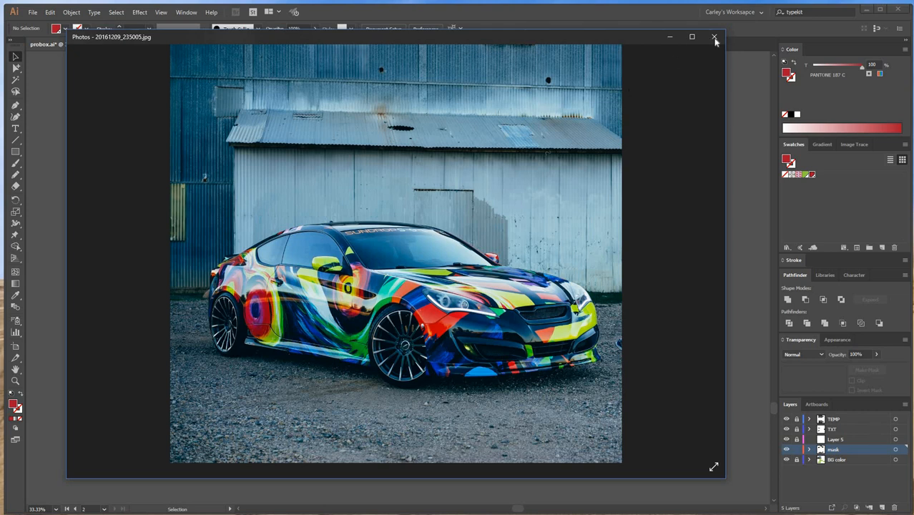
pyautogui.click(713, 38)
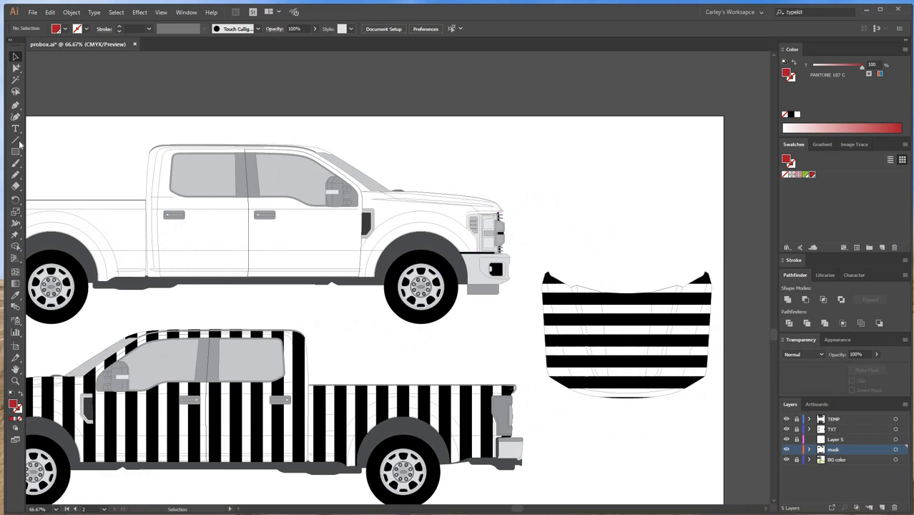
# Step: Draw a red rectangle over the white truck's front end and reshape it beside the headlight
pyautogui.moveTo(451, 200); pyautogui.dragTo(475, 269)
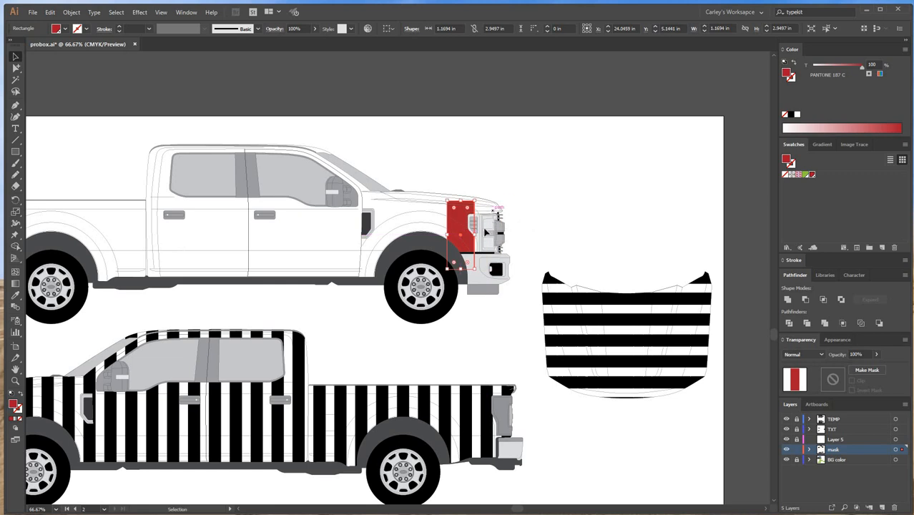
pyautogui.moveTo(461, 236); pyautogui.dragTo(478, 240)
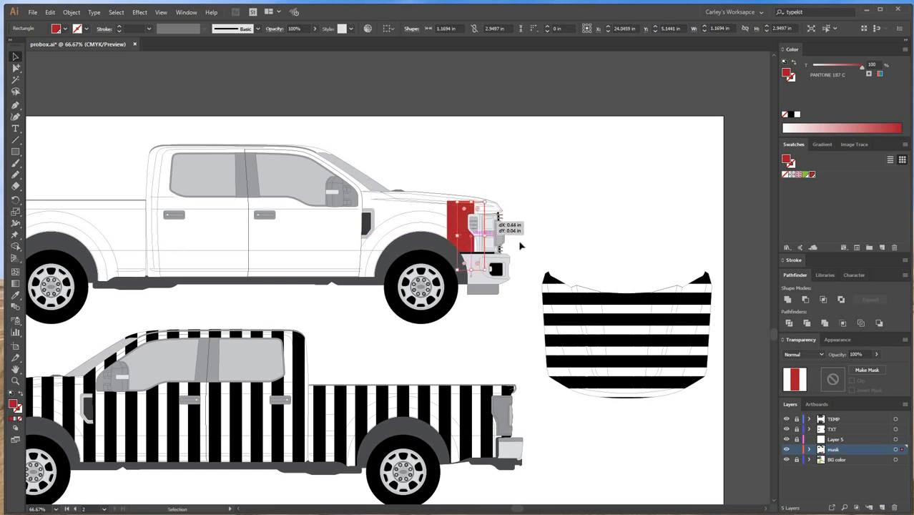